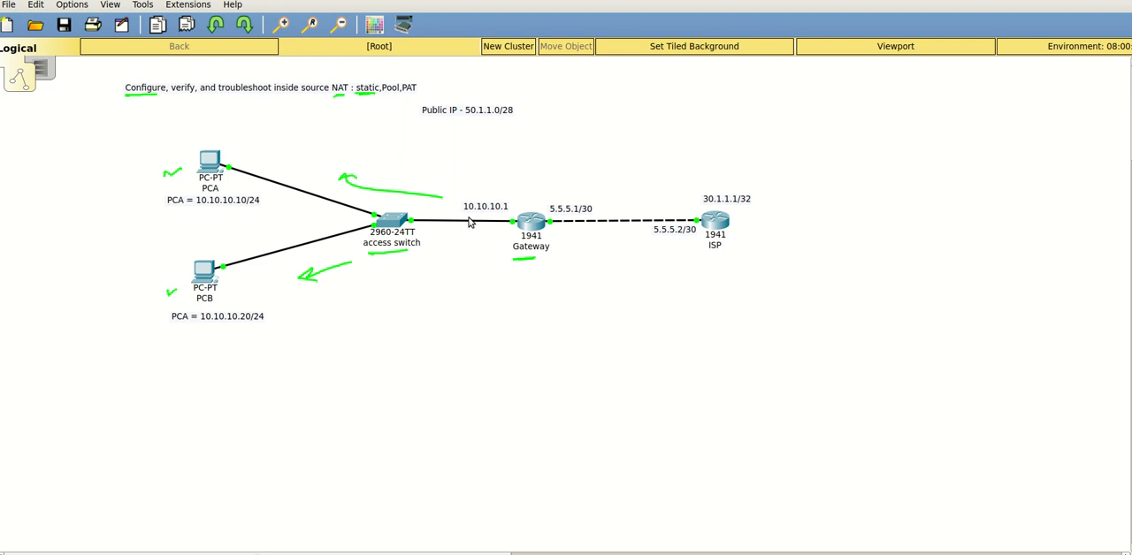
mouse_move(503, 219)
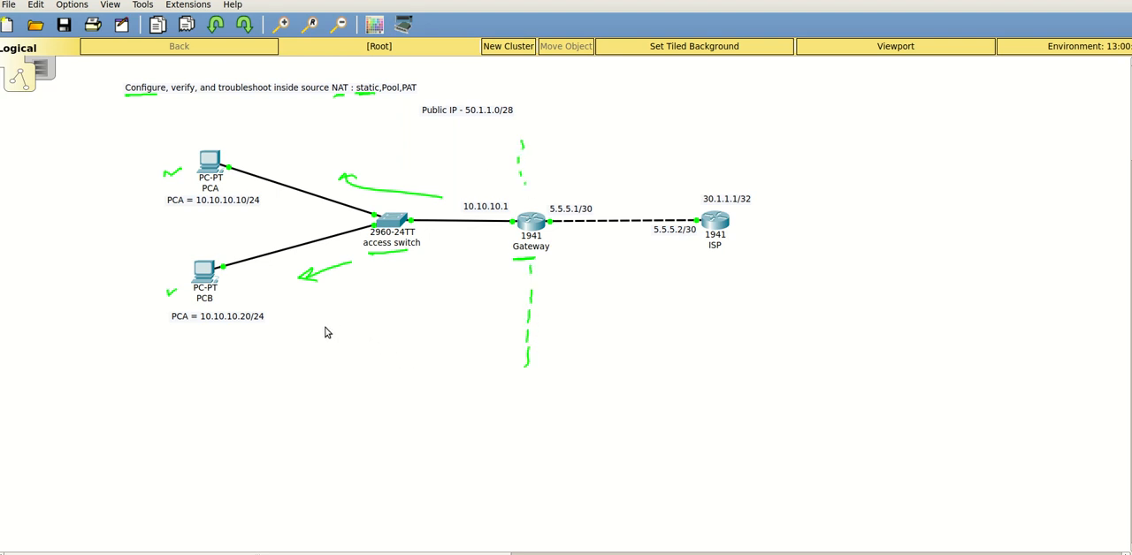
mouse_move(359, 329)
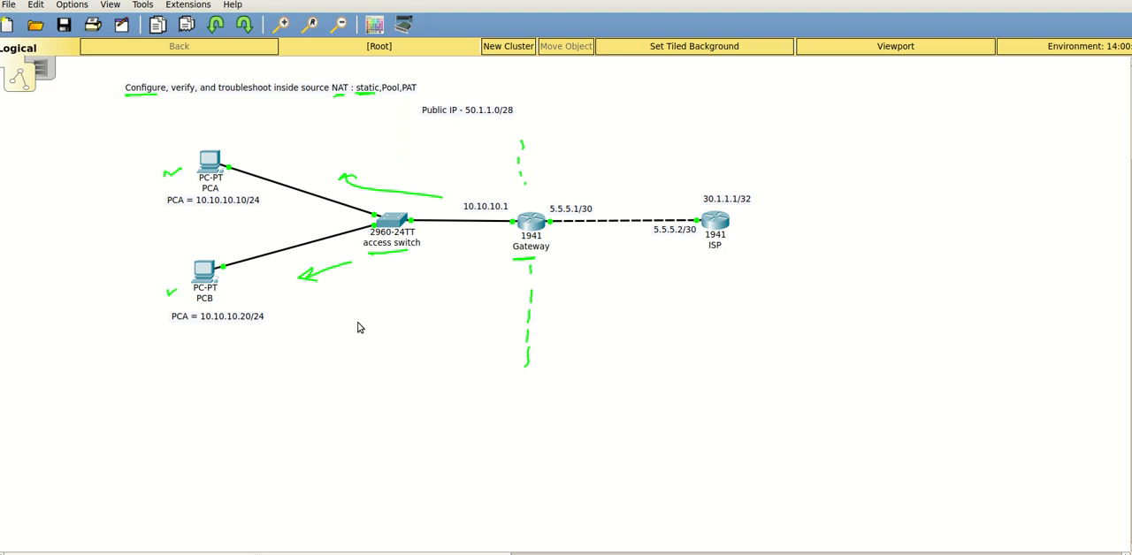
Step: Sketch 'Translate' and 'Inside Local' notes and the /28 = 14 hosts calculation on the topology
left_click_drag(368, 292, 335, 333)
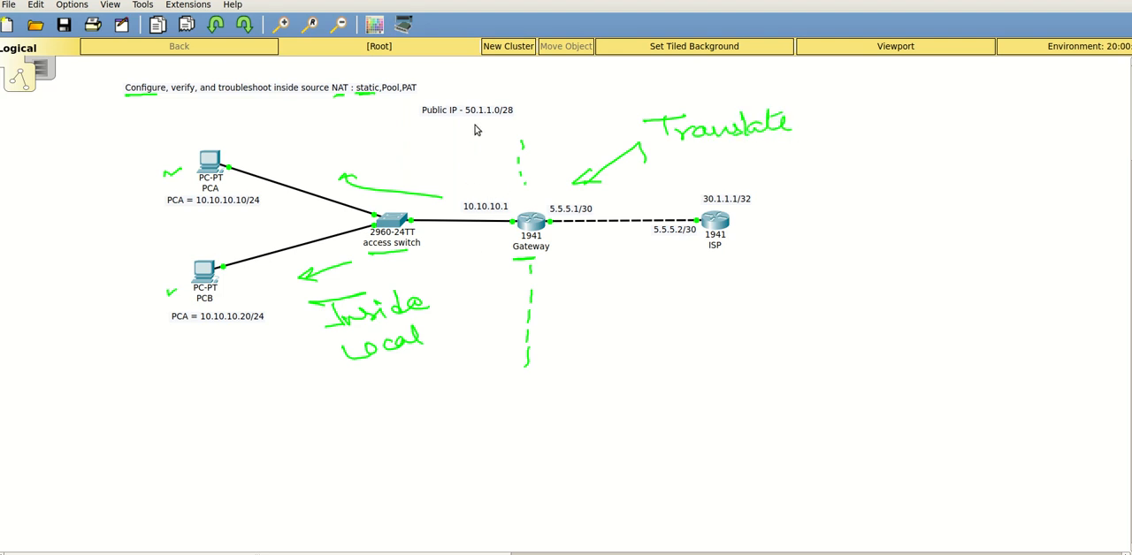
mouse_move(470, 145)
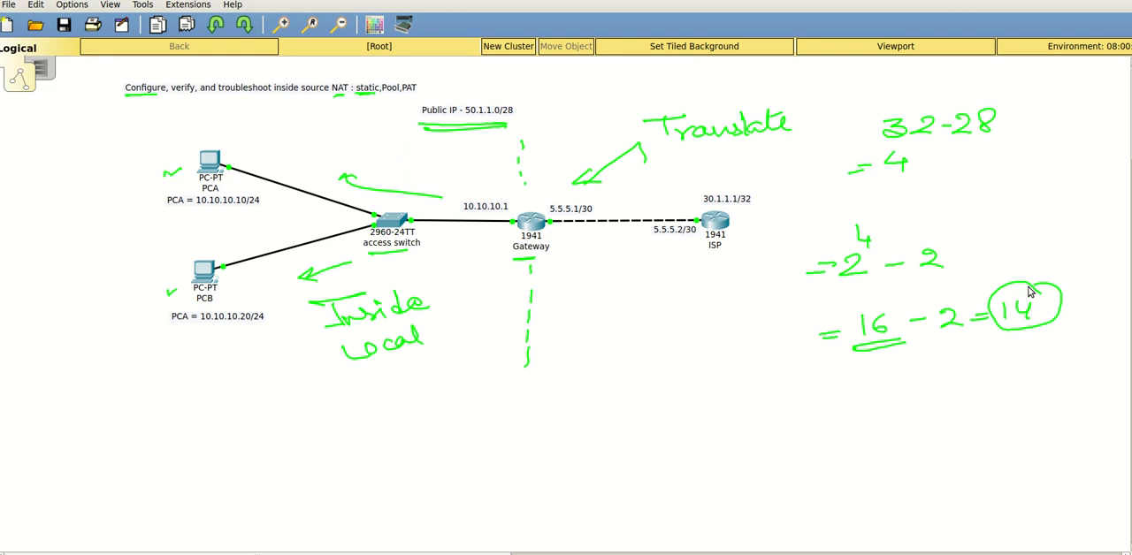
Step: Erase the pen annotations, leaving only devices and addresses on the workspace
left_click_drag(531, 432, 527, 428)
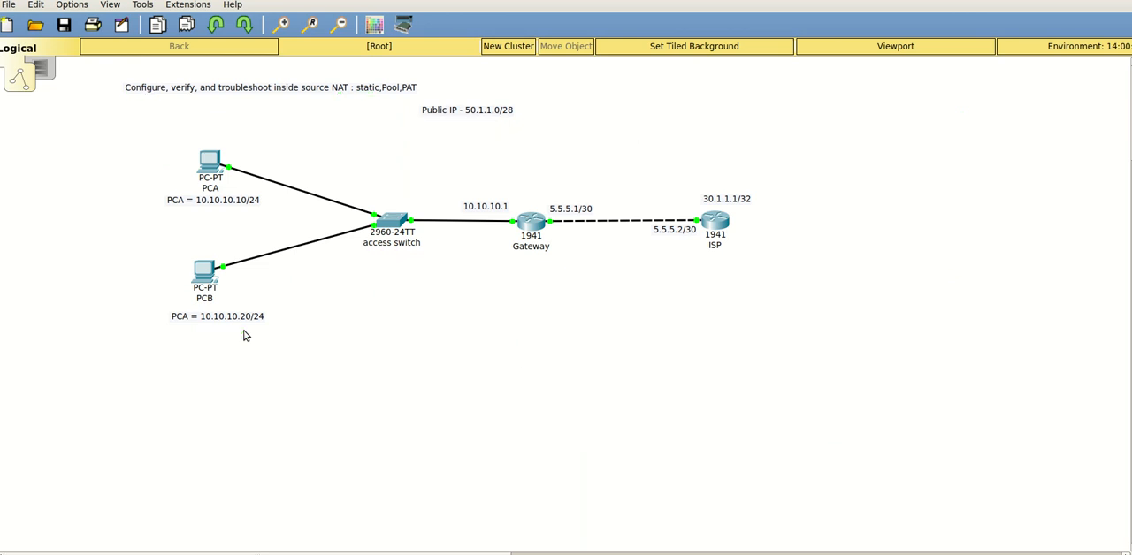
mouse_move(434, 276)
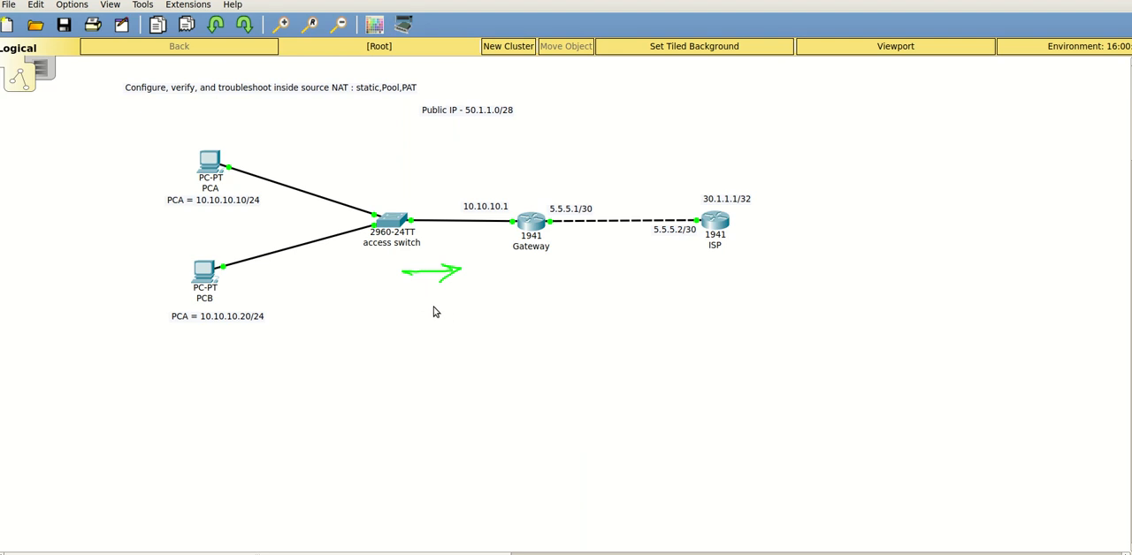
mouse_move(573, 304)
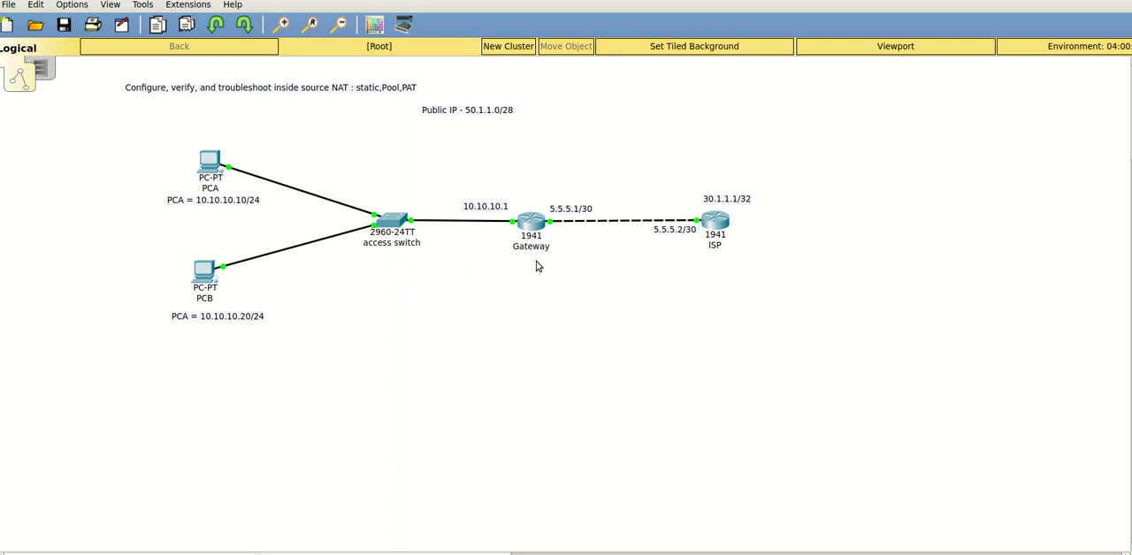
mouse_move(486, 234)
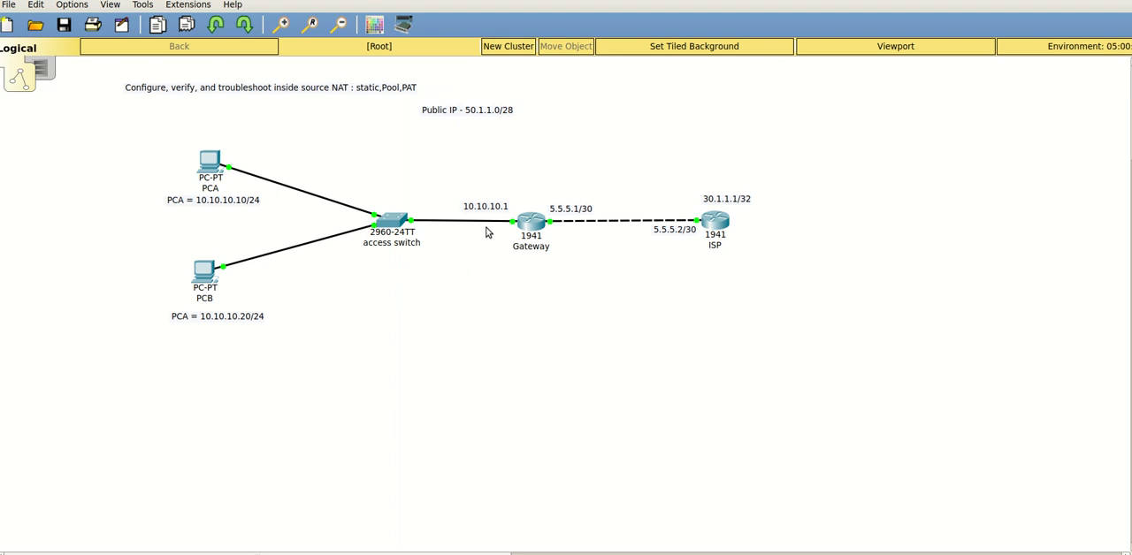
mouse_move(531, 221)
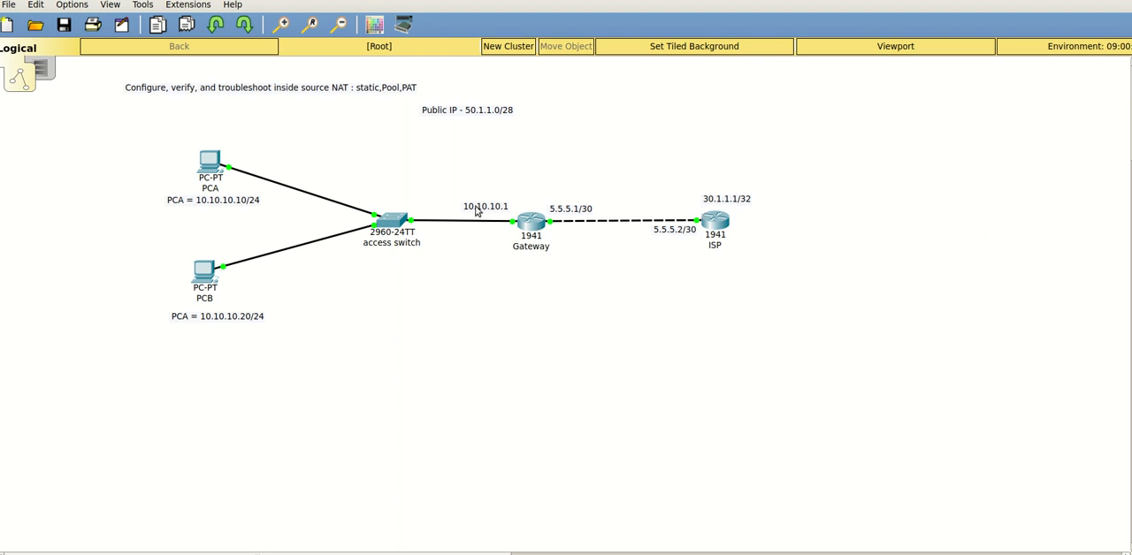
mouse_move(729, 206)
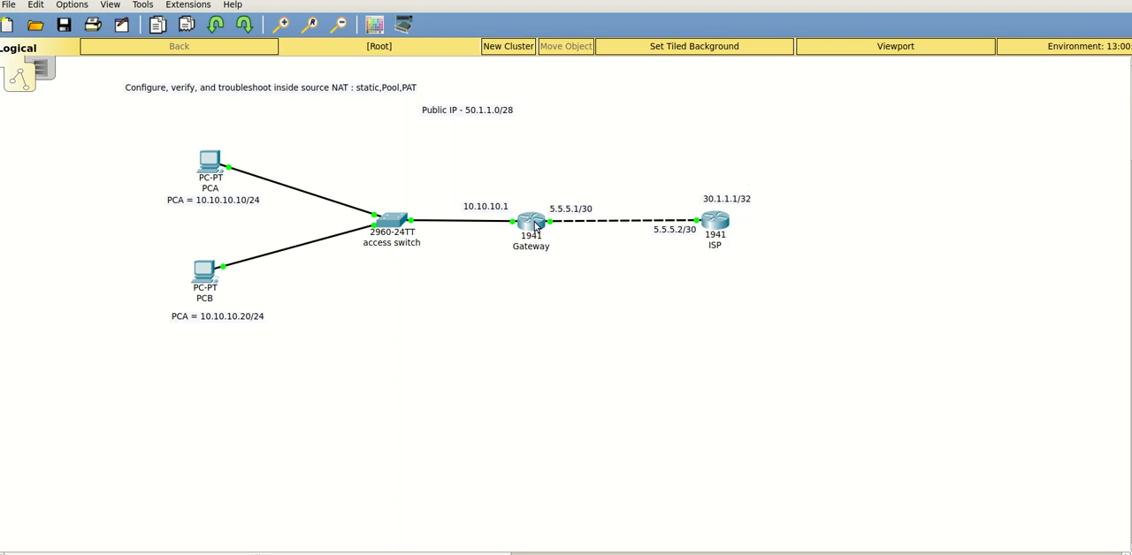
Step: On Gateway CLI, add static NAT entries 10.10.10.10→50.1.1.1 and 10.10.10.20→50.1.1.2
left_click(531, 221)
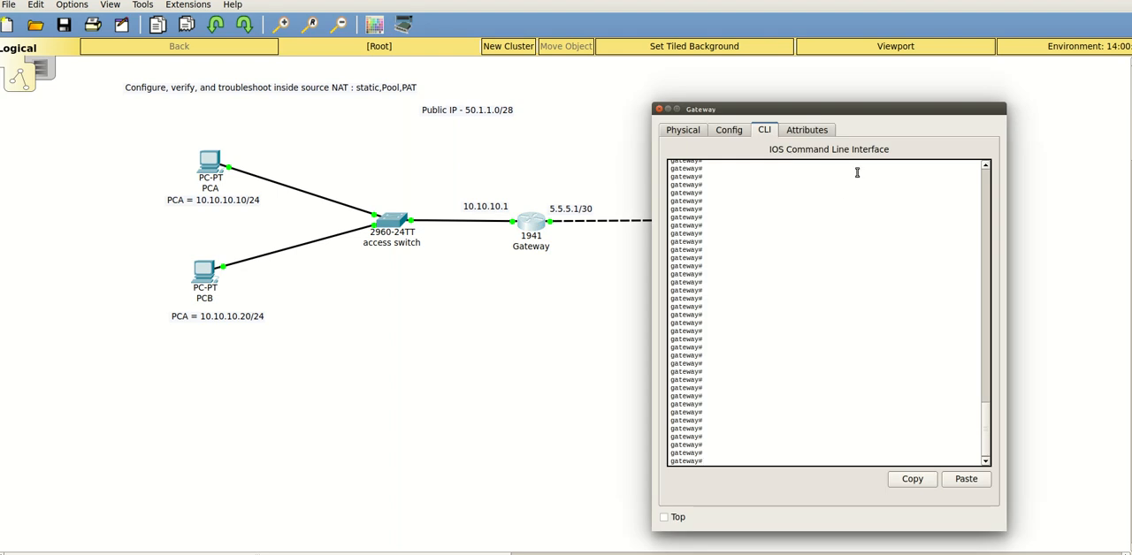
type("config t")
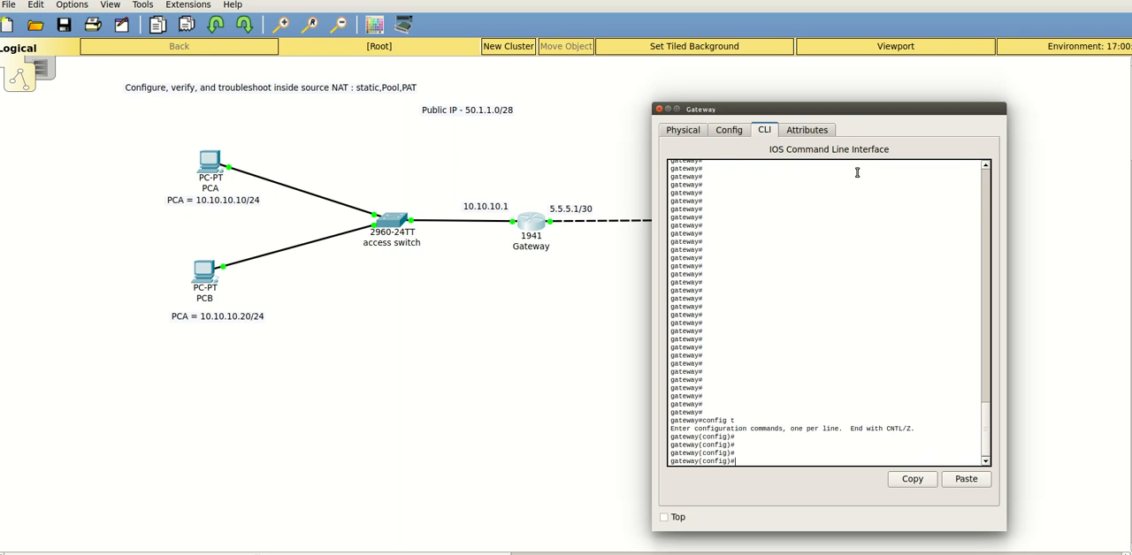
type("ip")
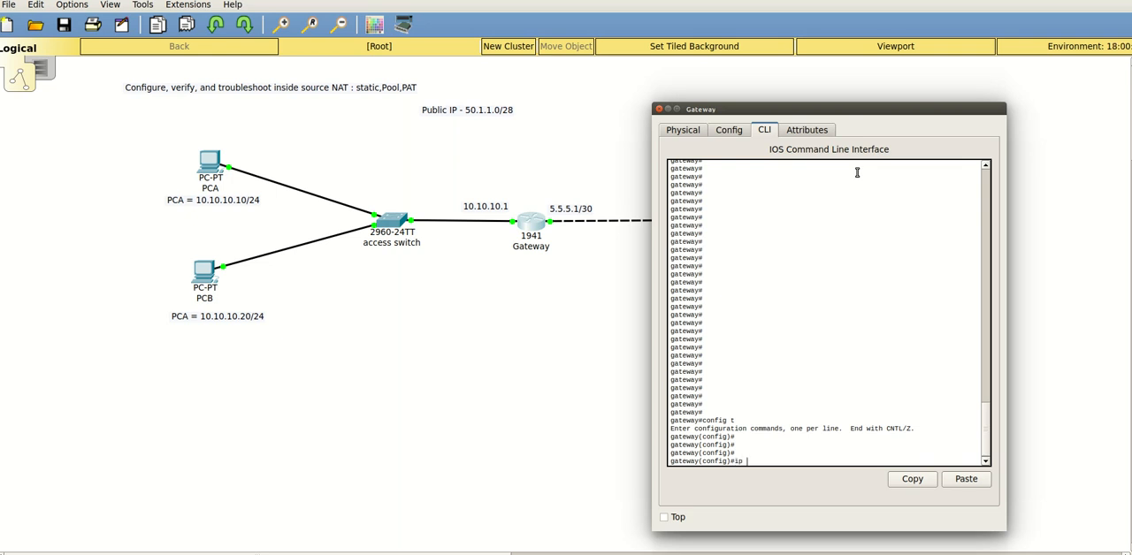
type("nat inside")
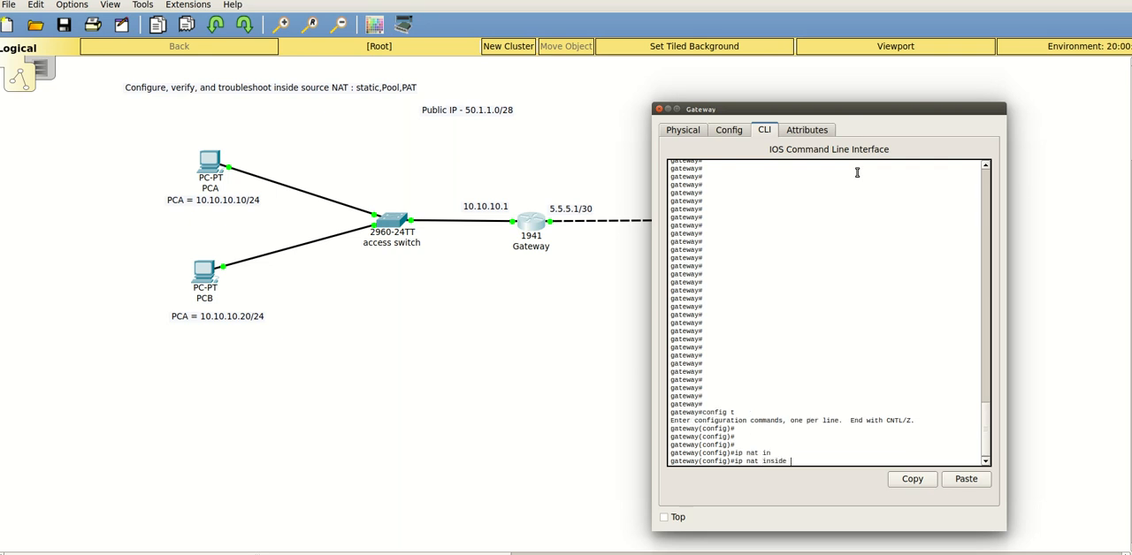
type("source static")
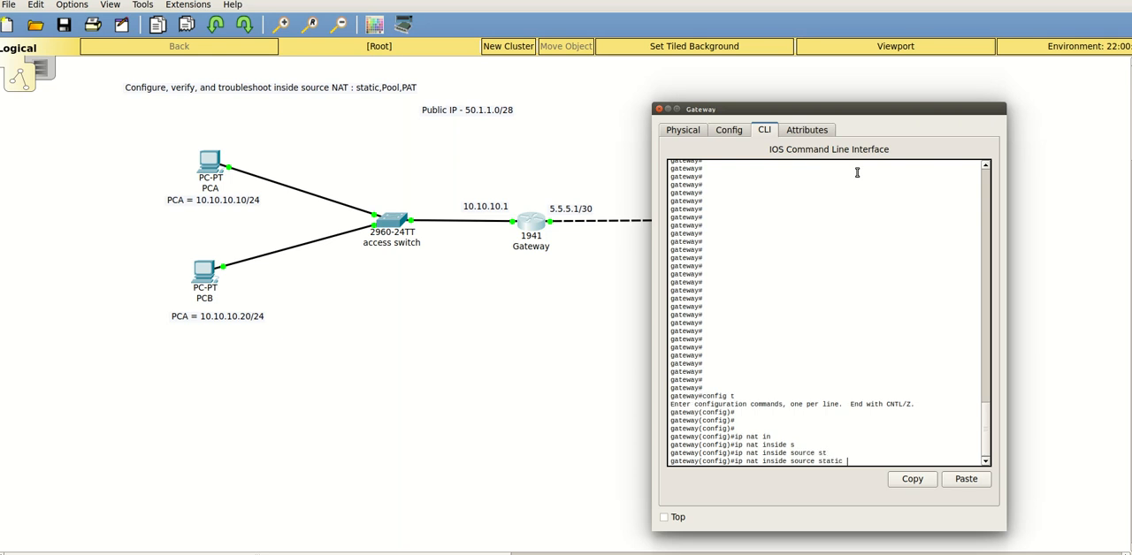
type("10.10.10.")
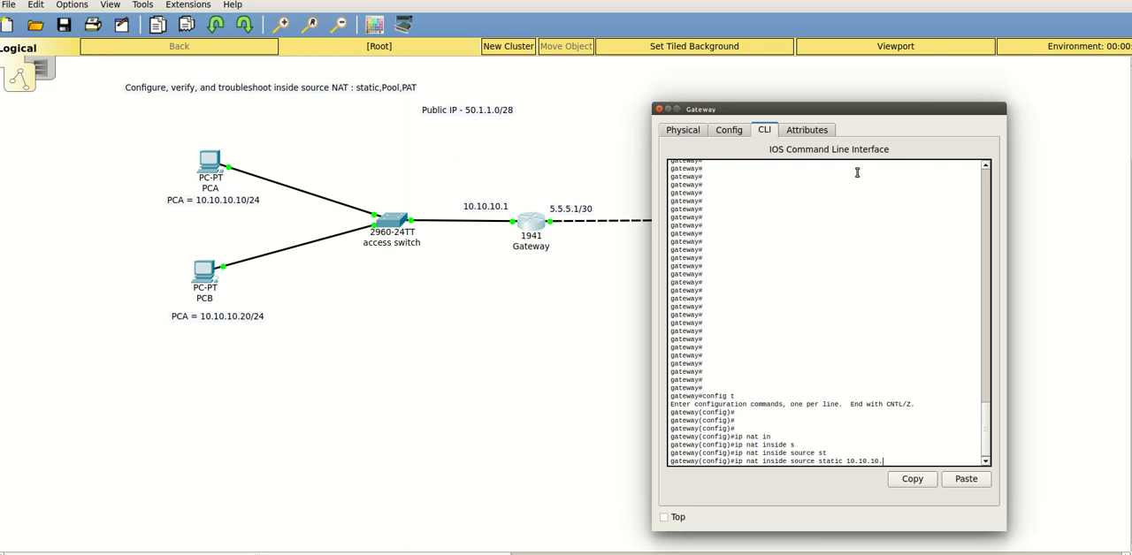
type("10 50.1.1.1")
type("ip nat inside source static 10.10.10.20 50.1.1.2")
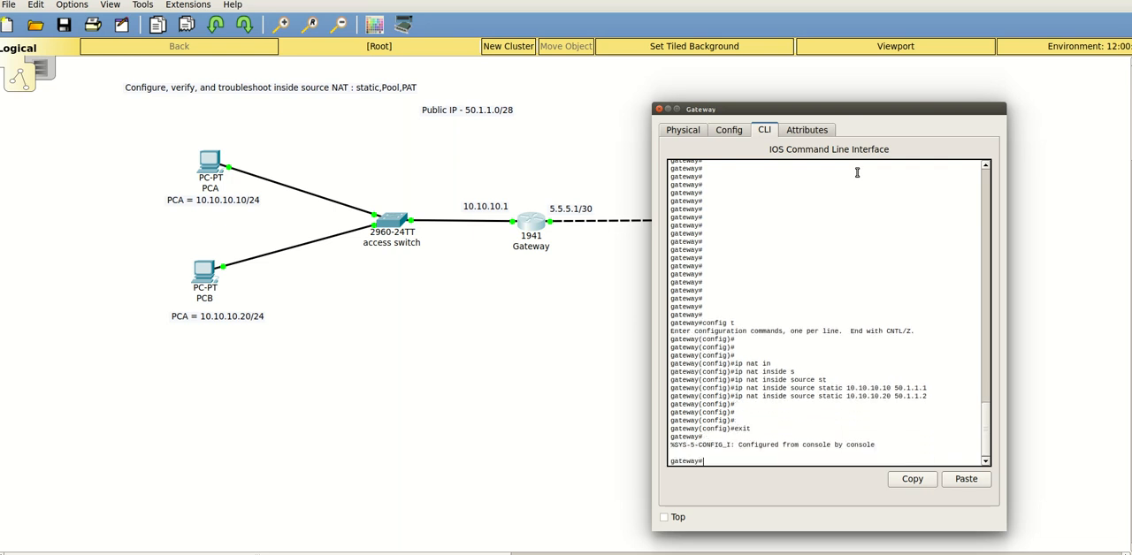
Step: Mark GigabitEthernet 0/1 as ip nat inside and the other Gateway interface as outside
type("connfig t")
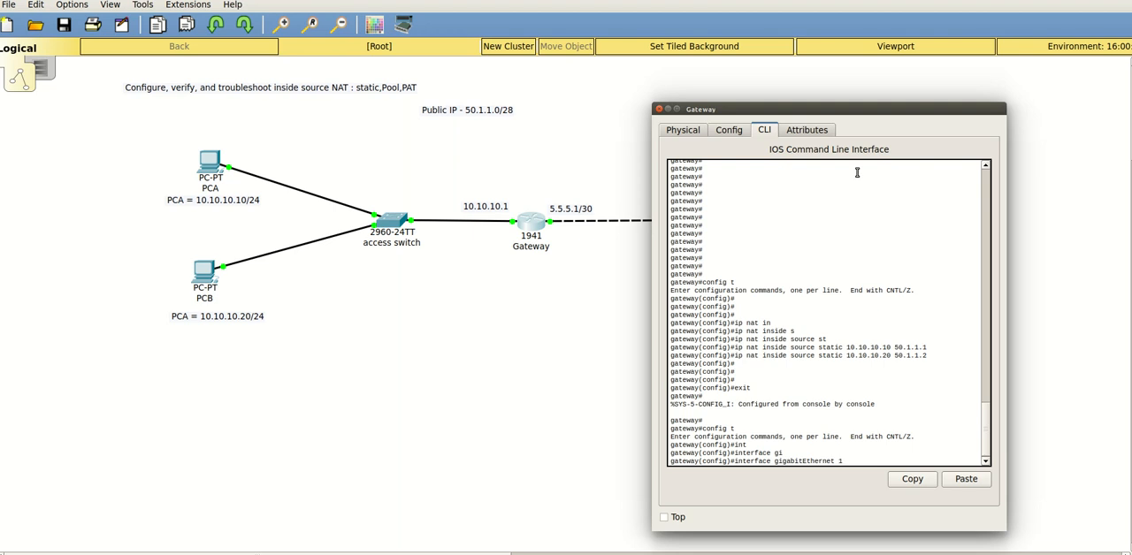
type("interface gigabitEthernet 1/0")
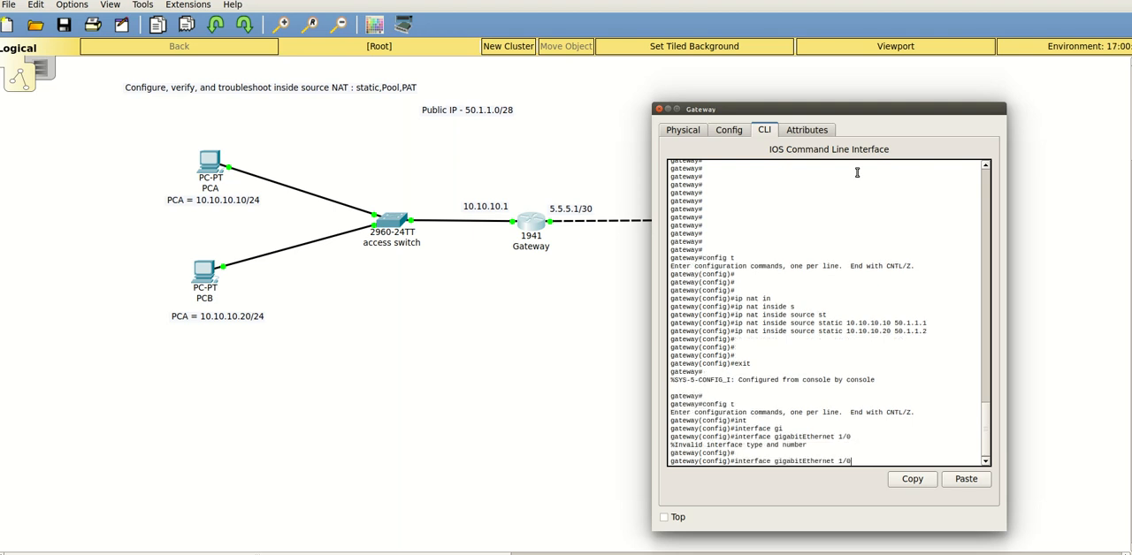
type("interface gigabitEthernet 0/1")
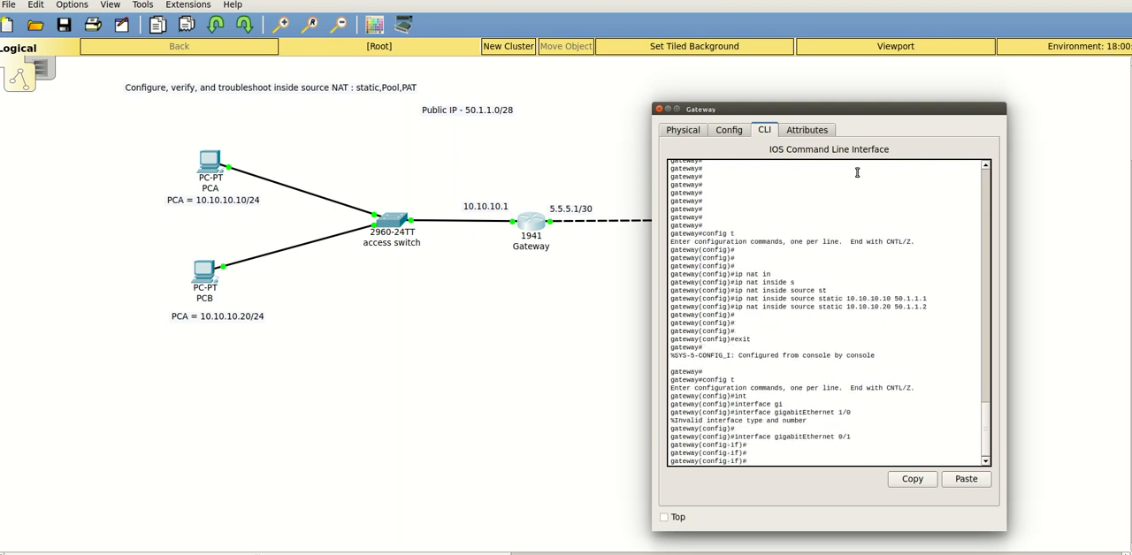
type("ip nat inside")
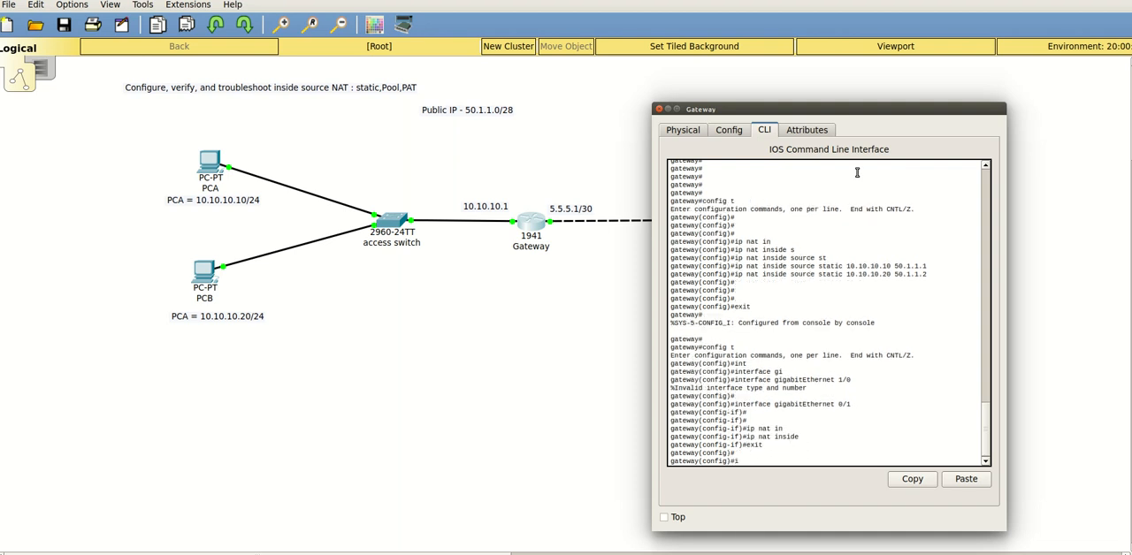
type("interface gigabitEthernet 0-")
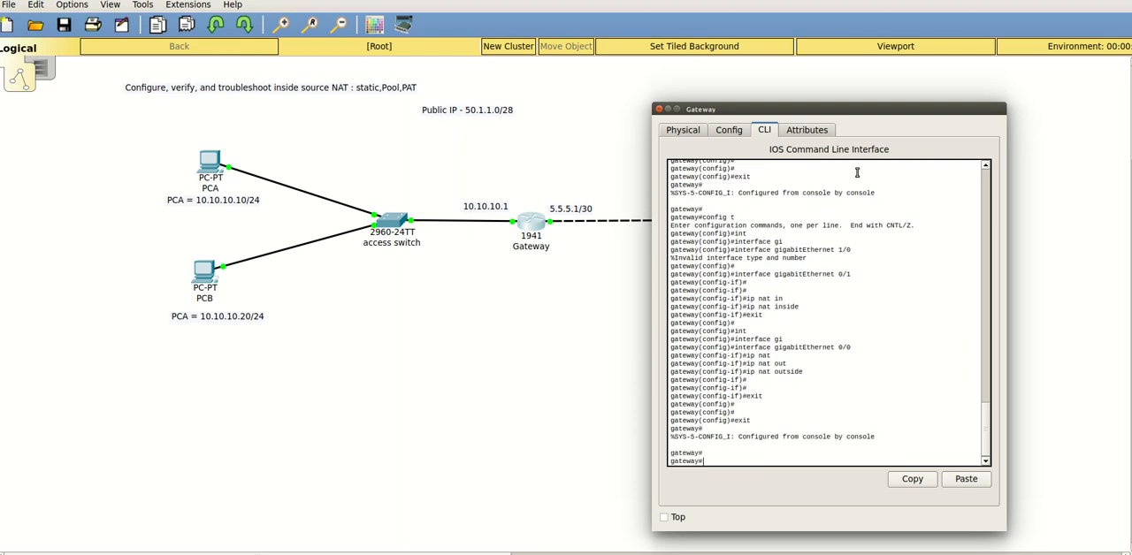
Step: Run 'show ip int b | include up' confirming 5.5.5.1 and 10.10.10.1 are up
type("show ip int b | include up")
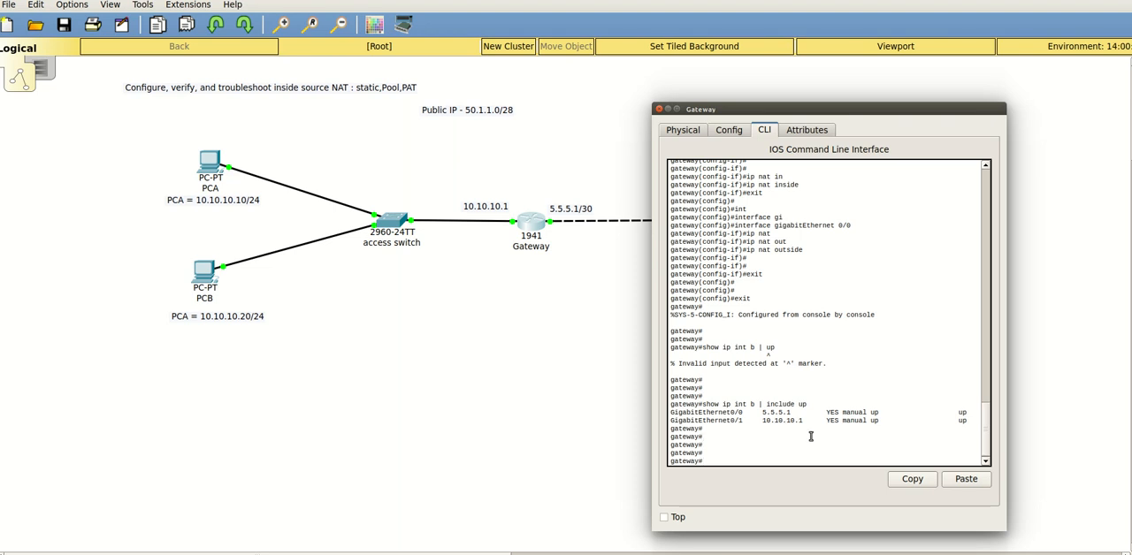
type("show")
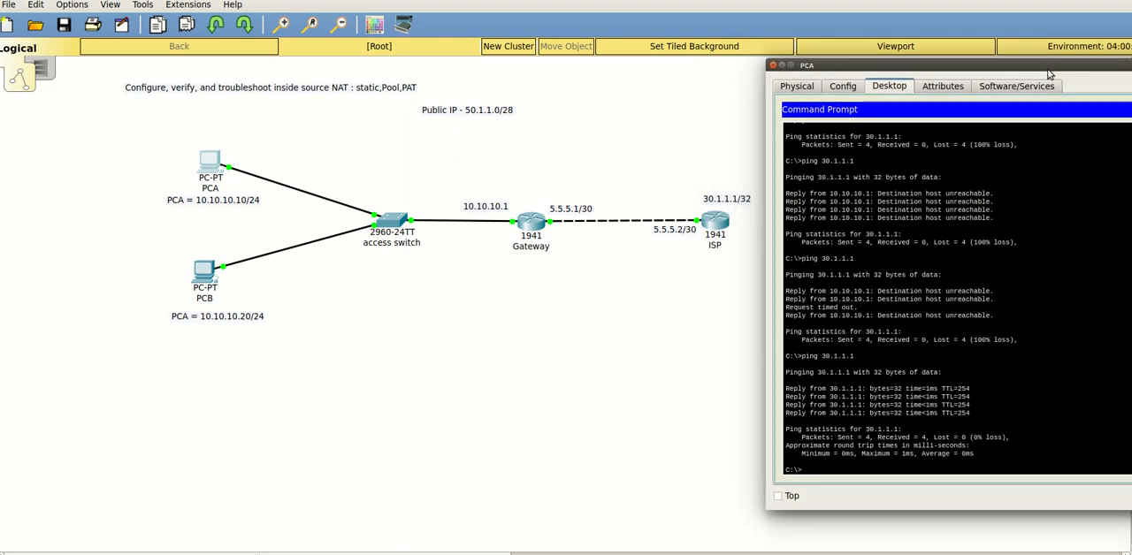
Step: From PCA's Command Prompt, ping 30.1.1.1, 10.10.10.1 and 5.5.5.1 successfully
type("ping 10.10.10.1")
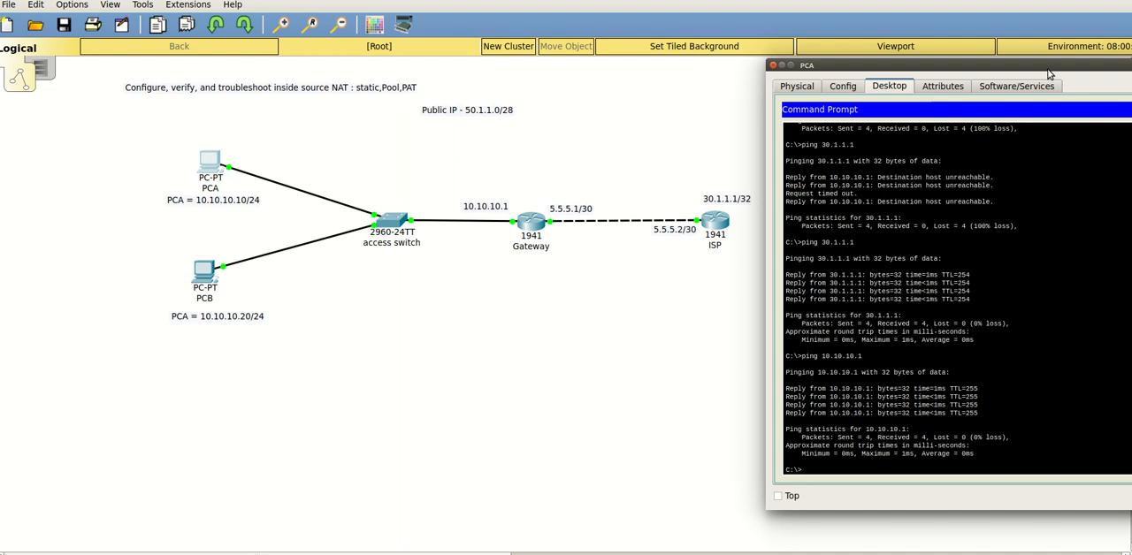
type("ping 1")
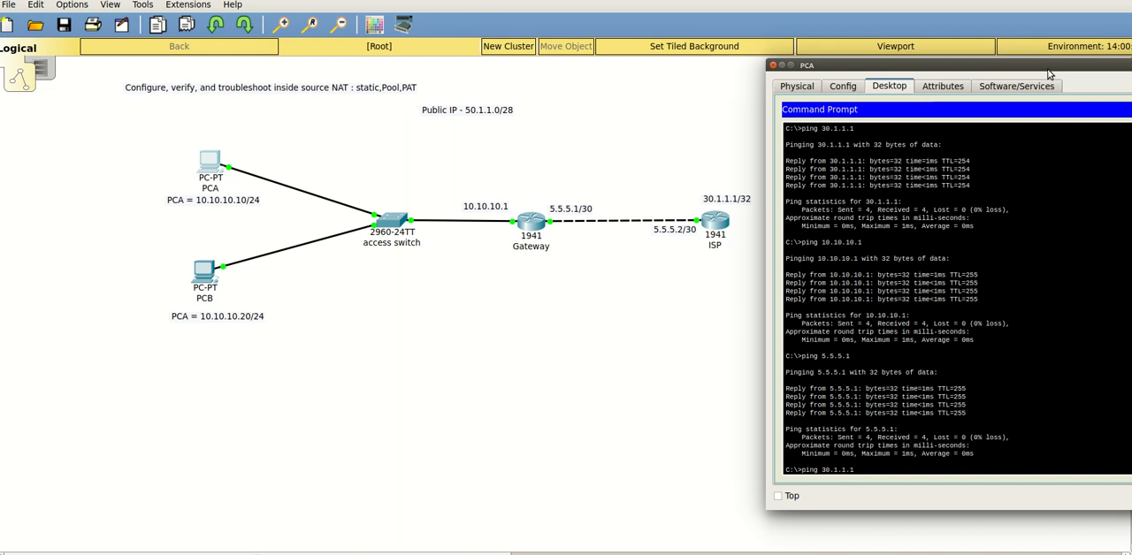
mouse_move(538, 269)
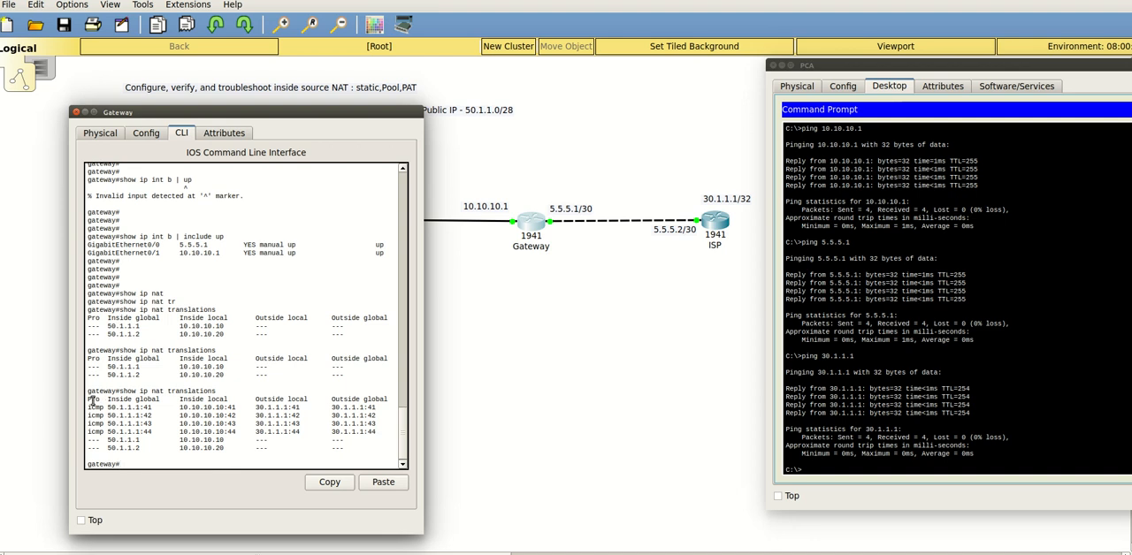
Step: Show ip nat translations on Gateway and highlight ICMP entries mapping 10.10.10.10 to 50.1.1.1
double_click(96, 407)
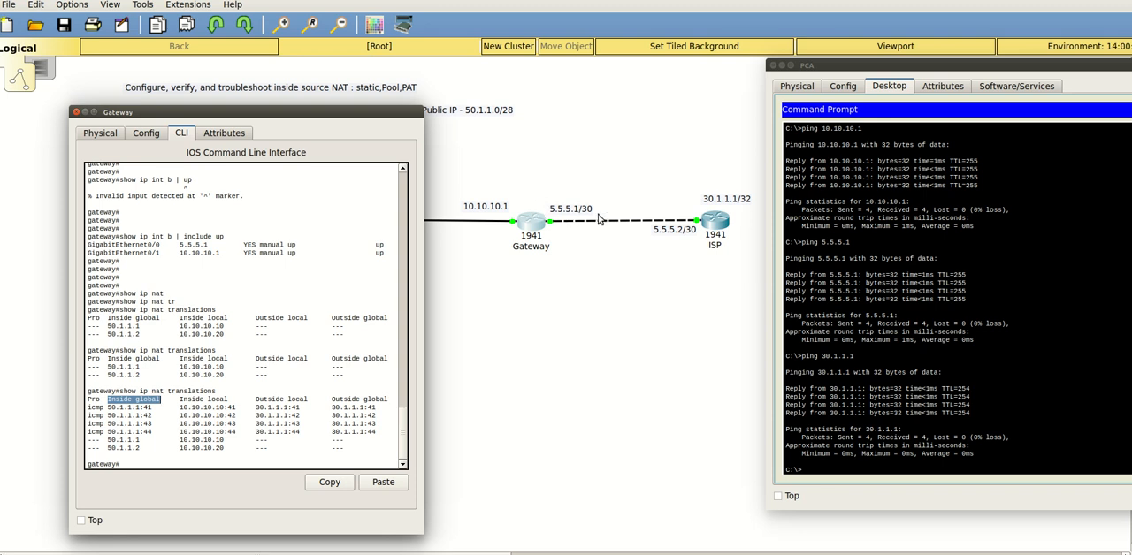
mouse_move(598, 324)
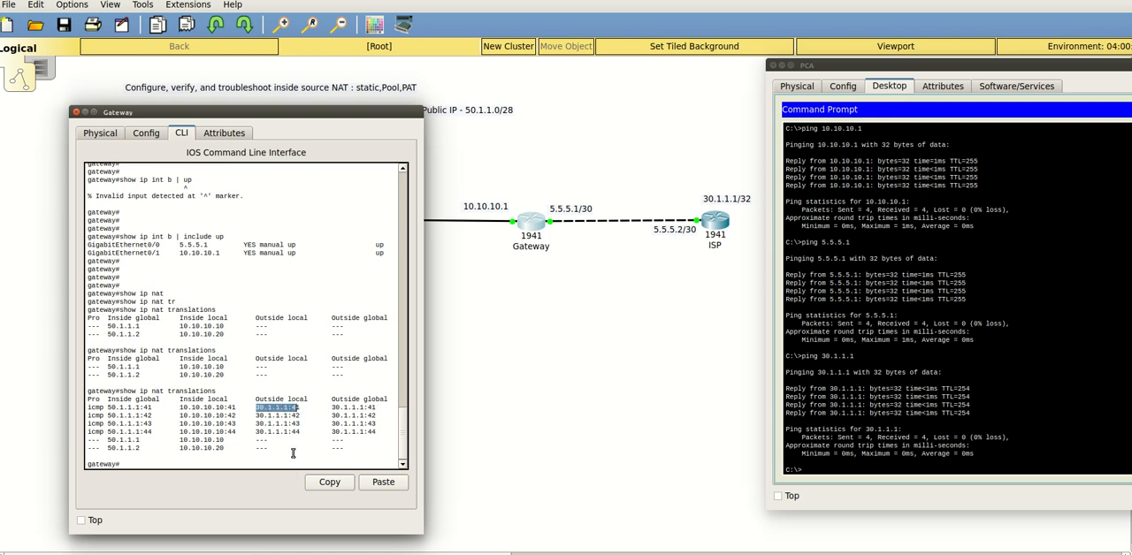
left_click_drag(297, 407, 380, 432)
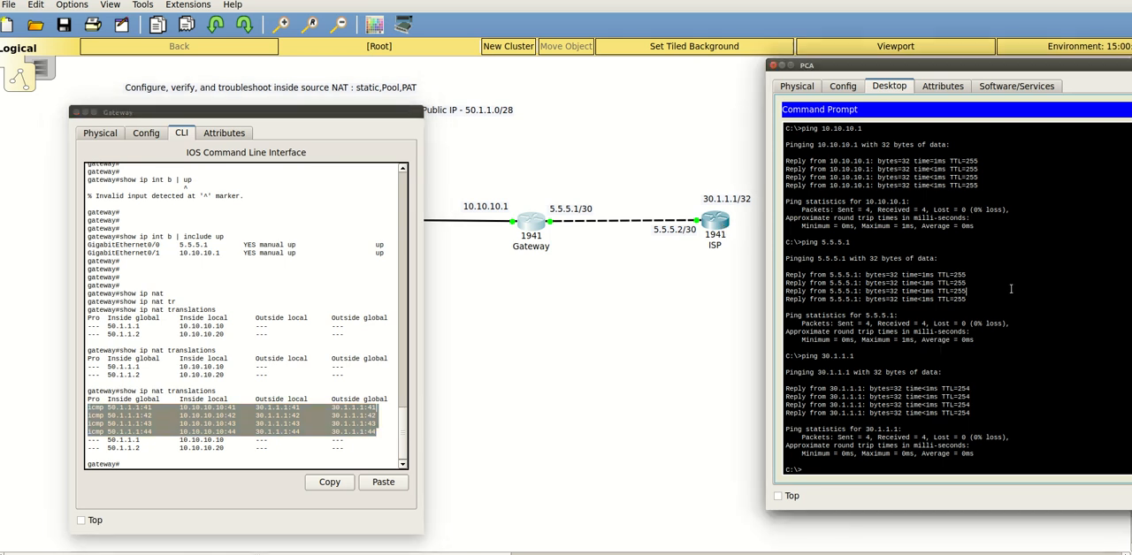
mouse_move(693, 259)
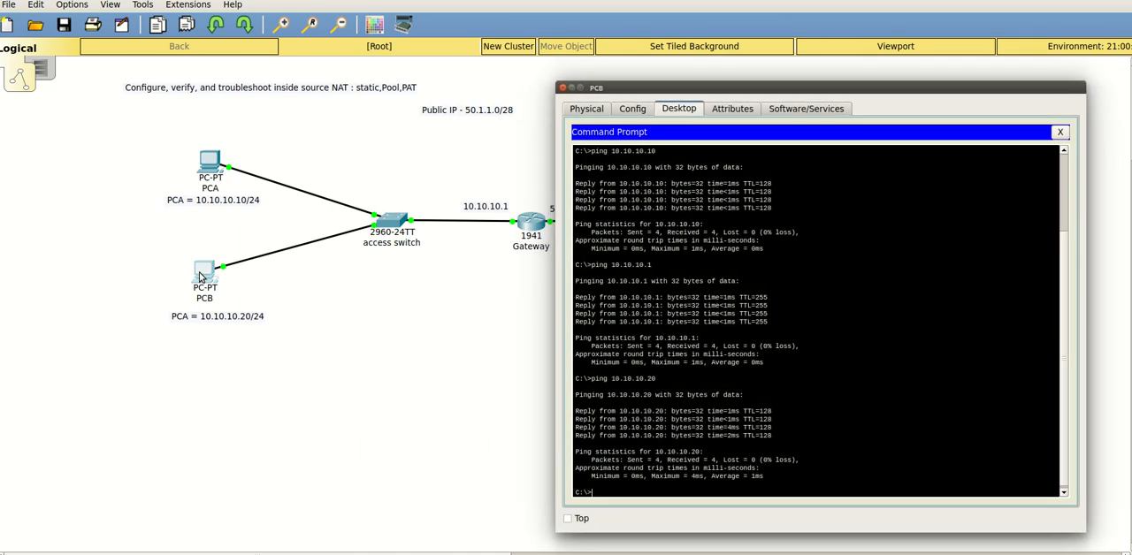
Step: Ping 30.1.1.1 from PCB and highlight new translations mapping 10.10.10.20 to 50.1.1.2
type("pin")
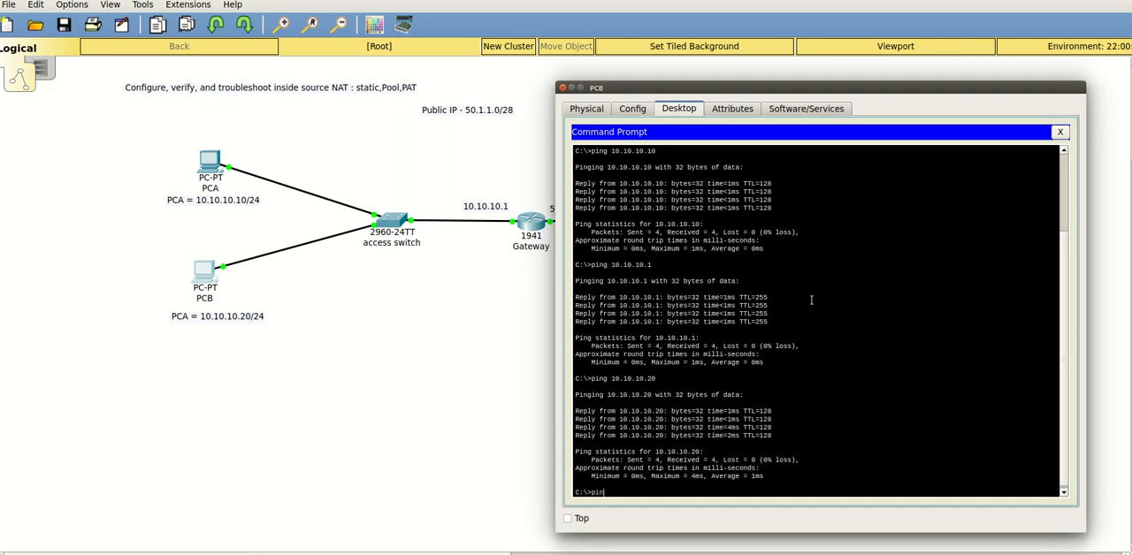
type("ping 30.1.1")
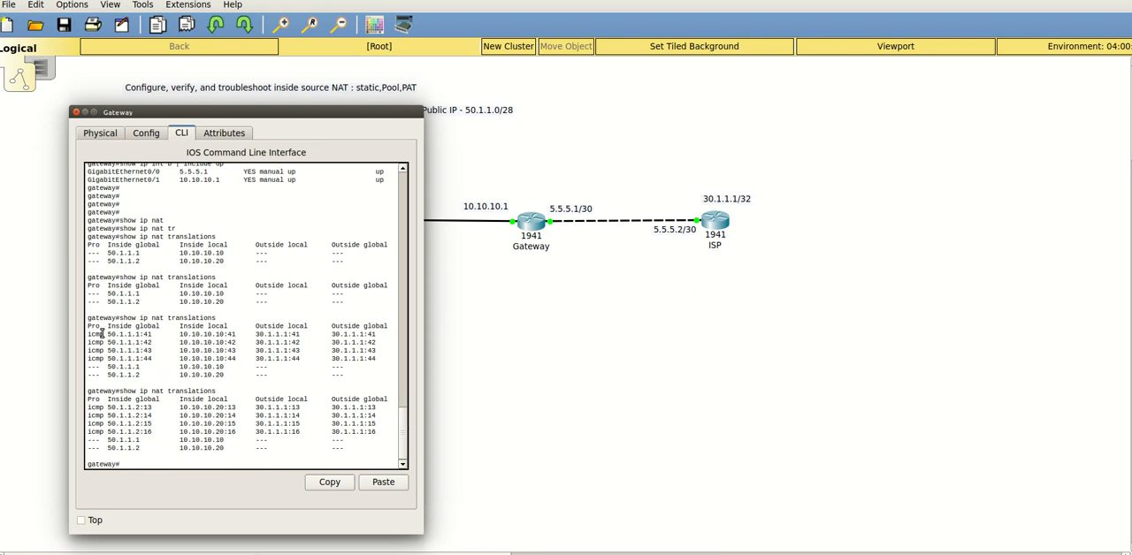
left_click_drag(89, 325, 389, 450)
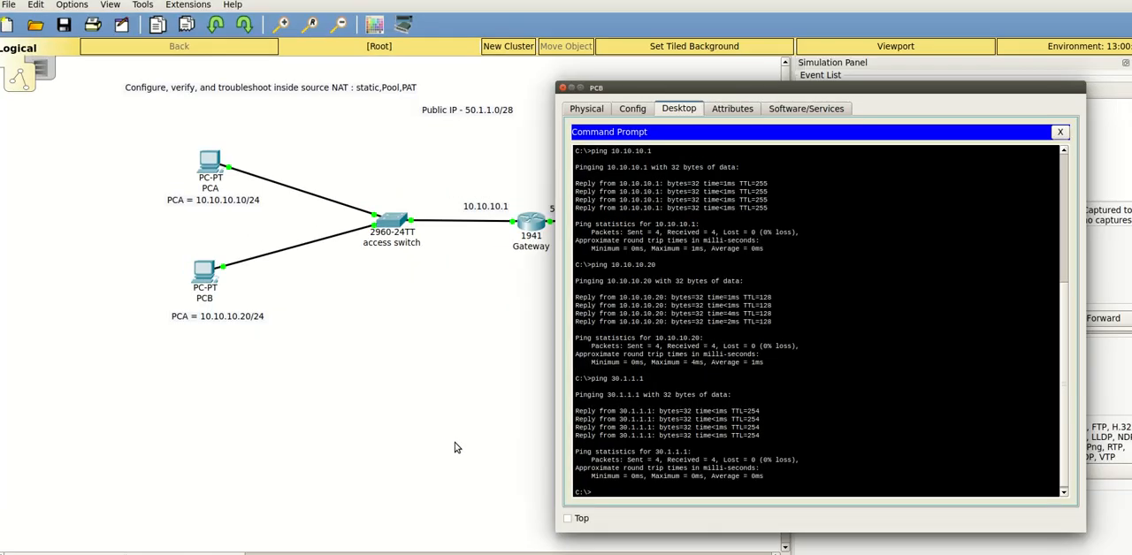
Step: In Simulation mode, auto-capture PCB's ping and view the ISP's inbound PDU showing source 50.1.1.2
left_click(1059, 131)
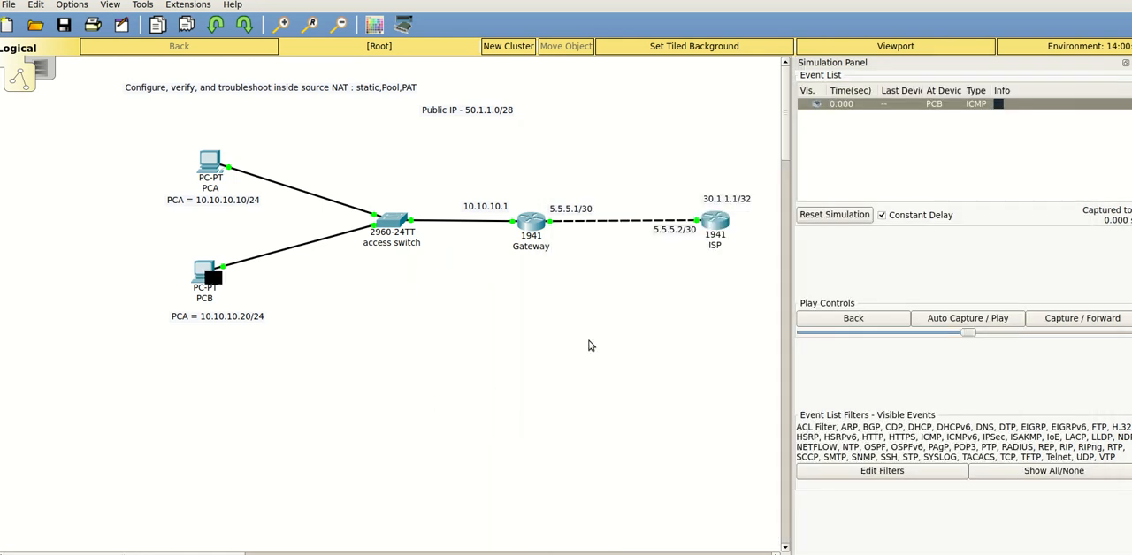
left_click(966, 315)
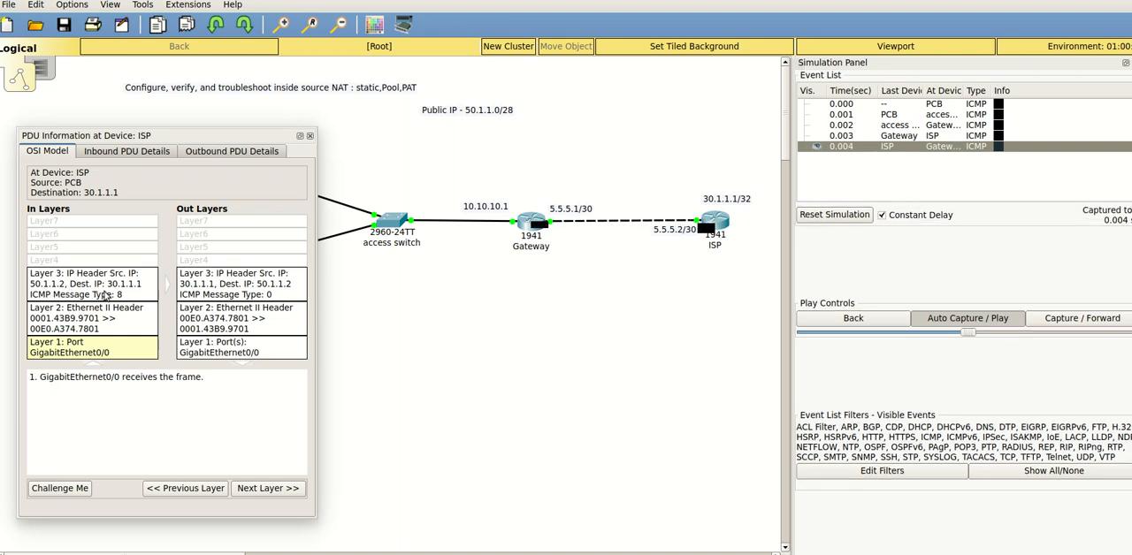
left_click(128, 151)
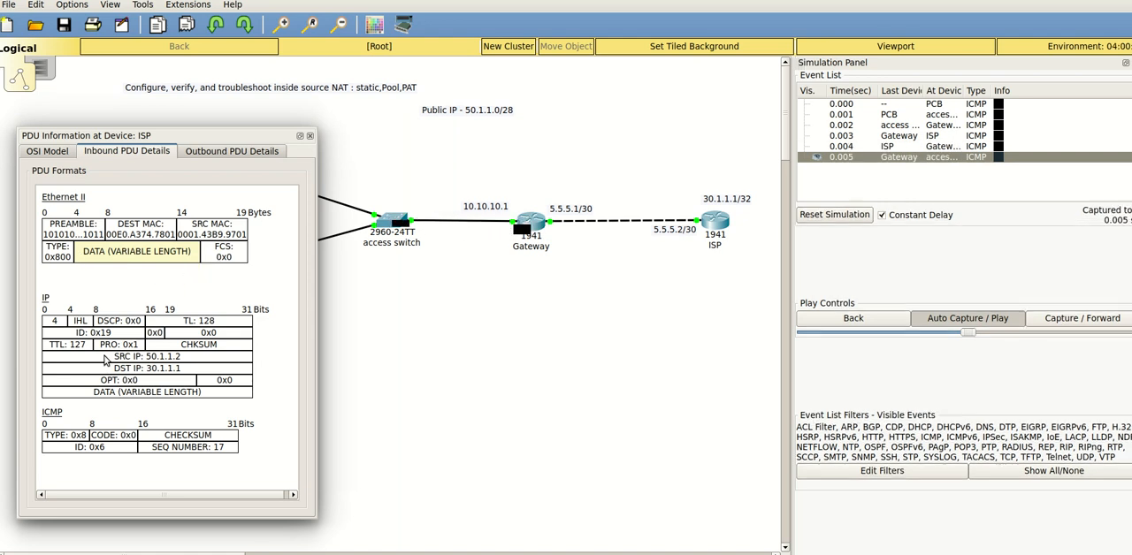
left_click(46, 150)
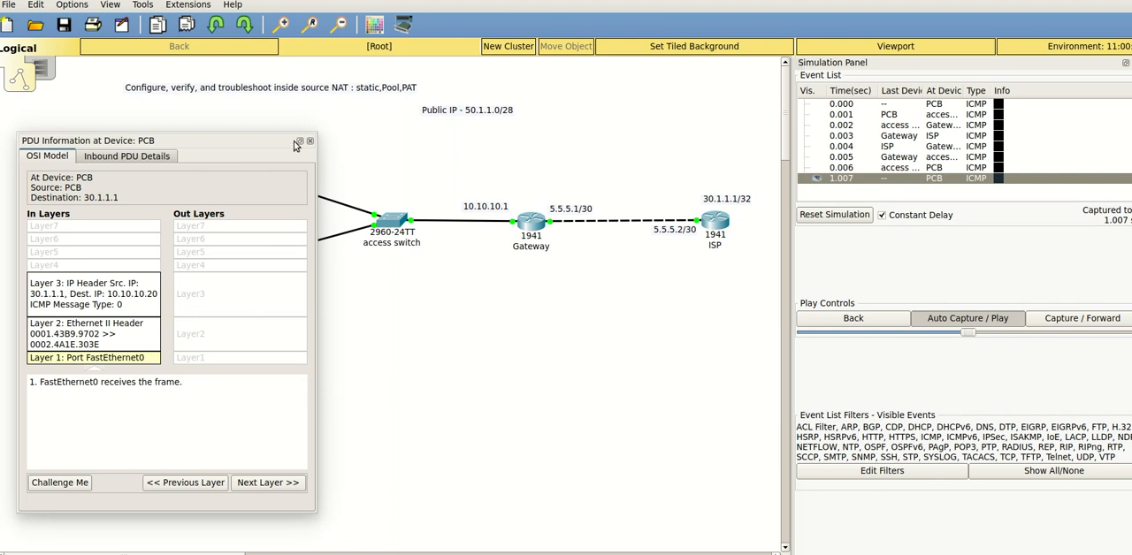
Step: Reopen the ISP event's PDU details to confirm replies reach 10.10.10.20, then close the window
left_click(308, 142)
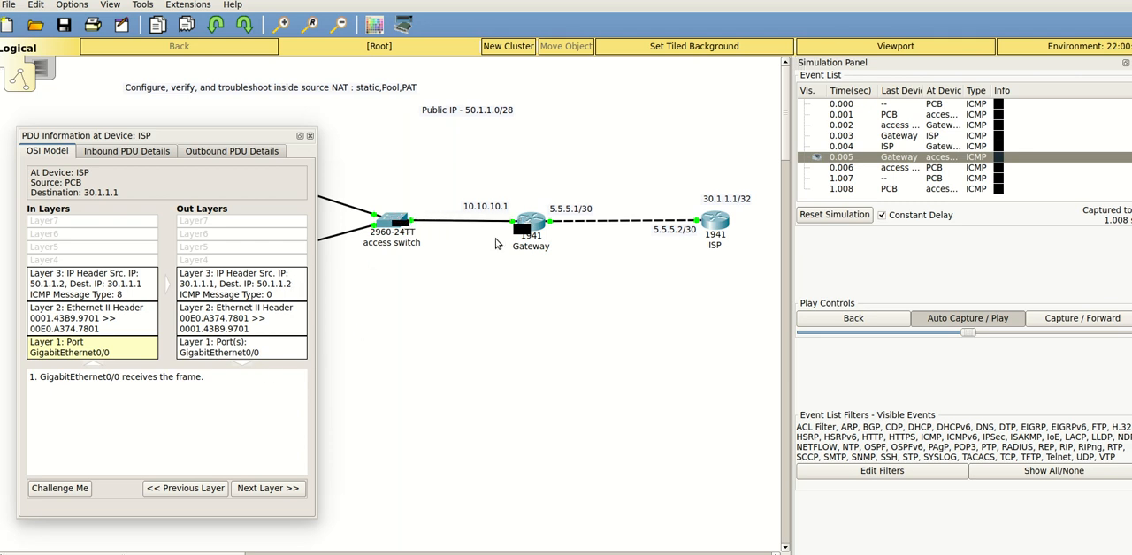
mouse_move(573, 257)
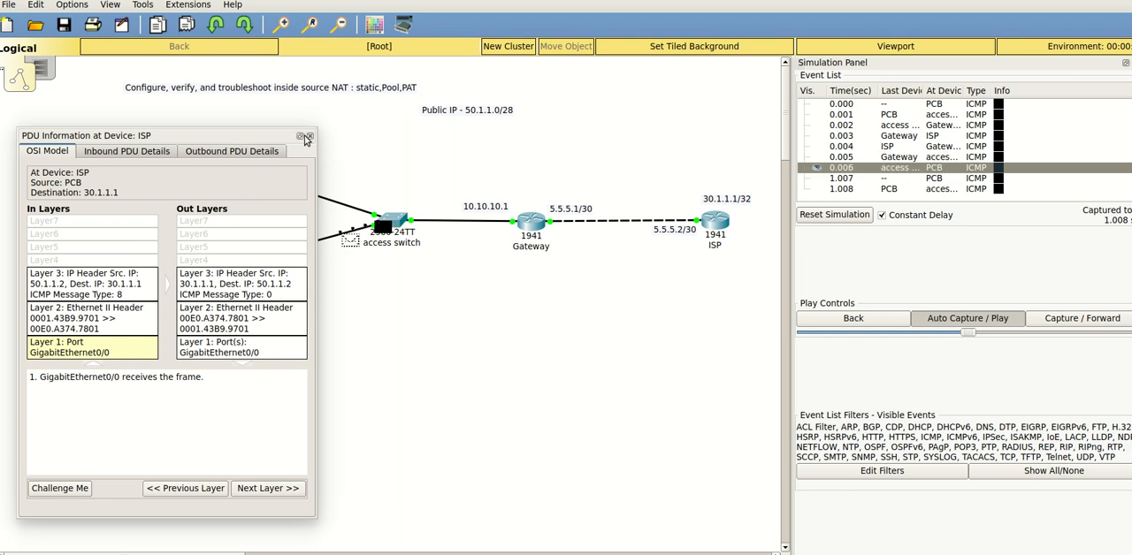
left_click(305, 134)
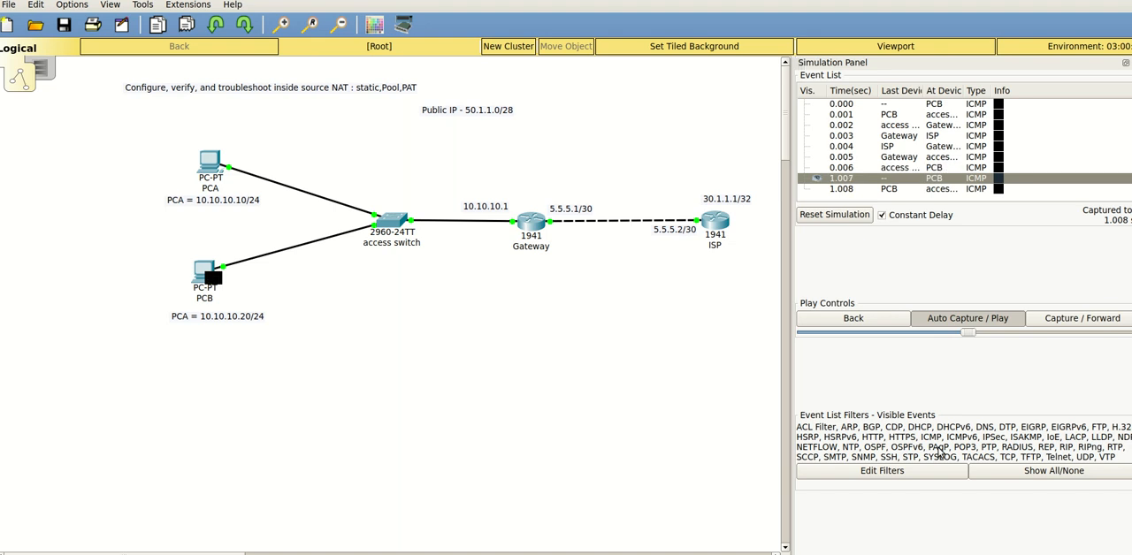
mouse_move(305, 269)
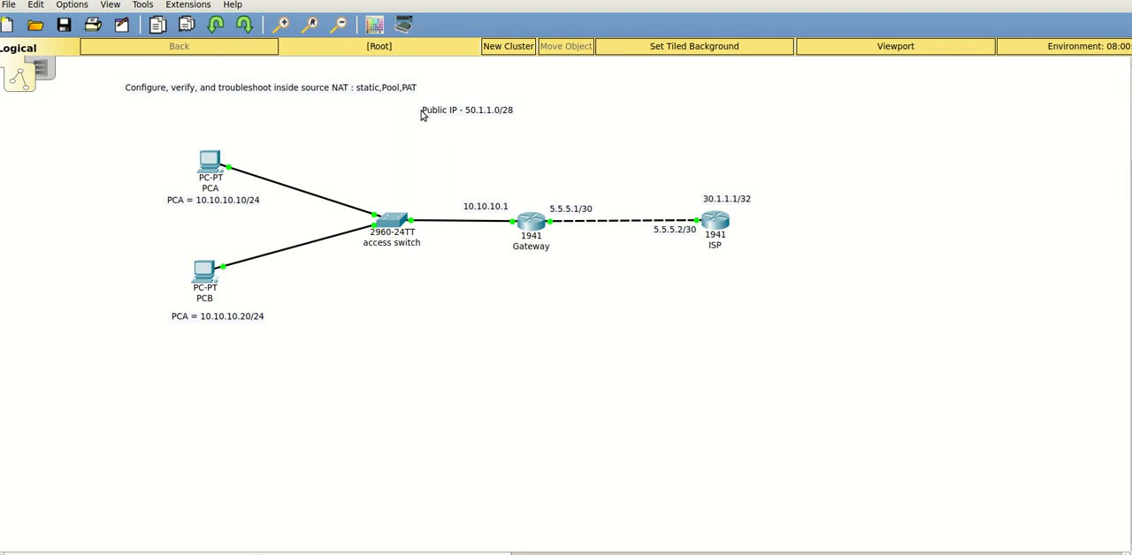
mouse_move(499, 121)
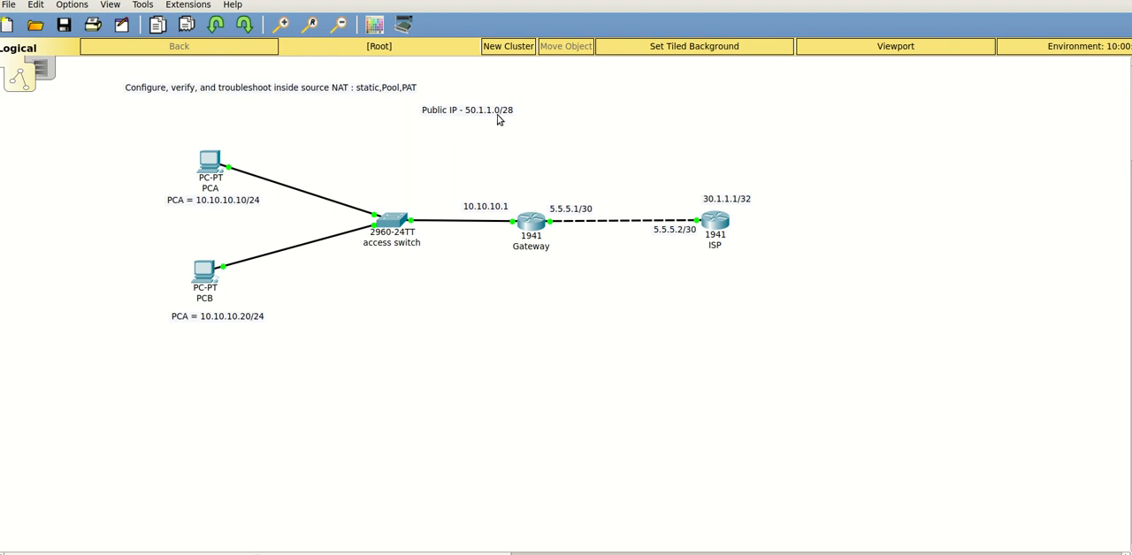
mouse_move(152, 131)
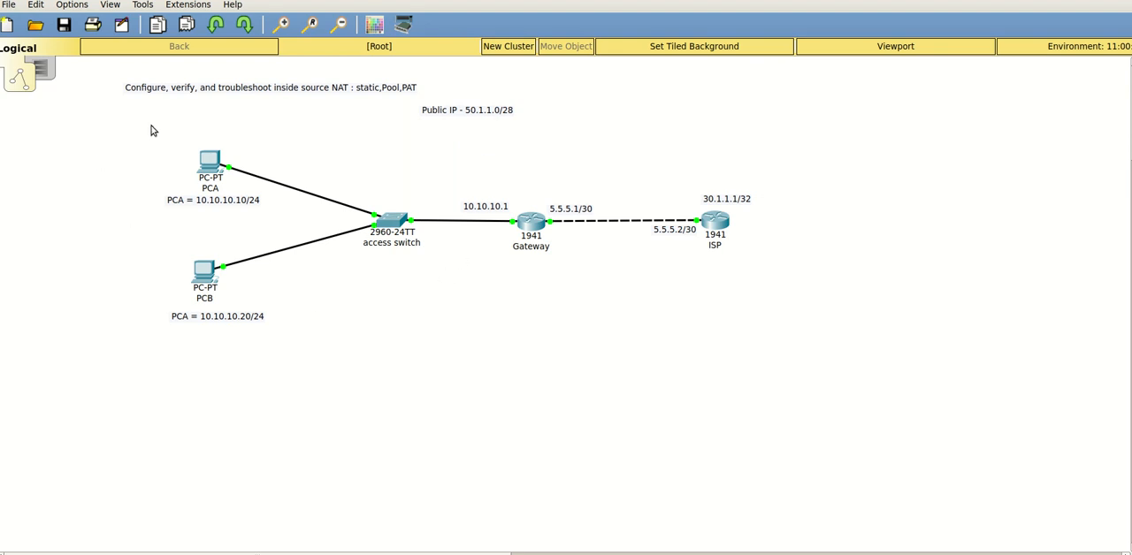
mouse_move(210, 163)
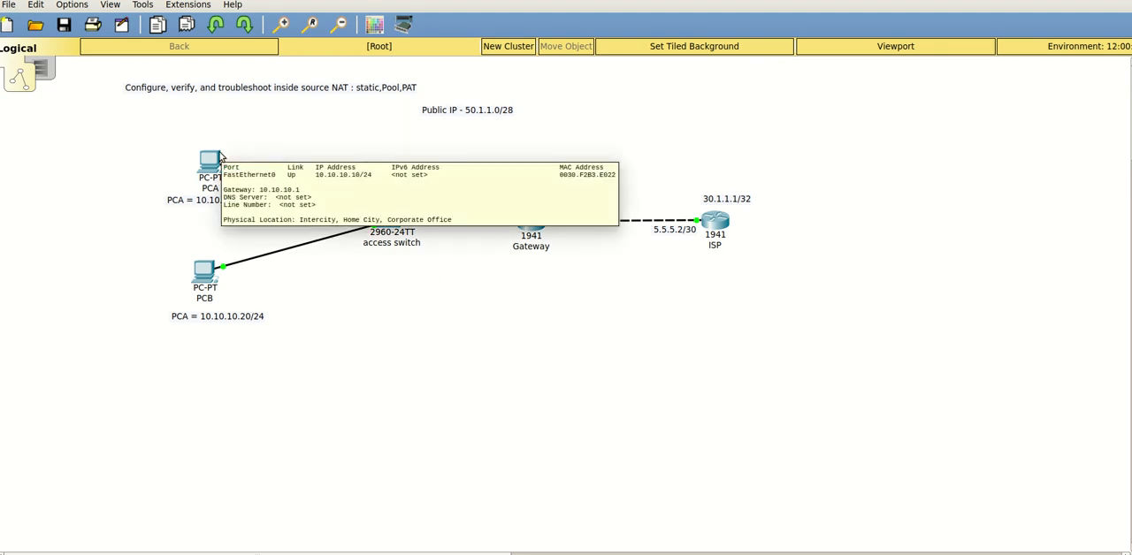